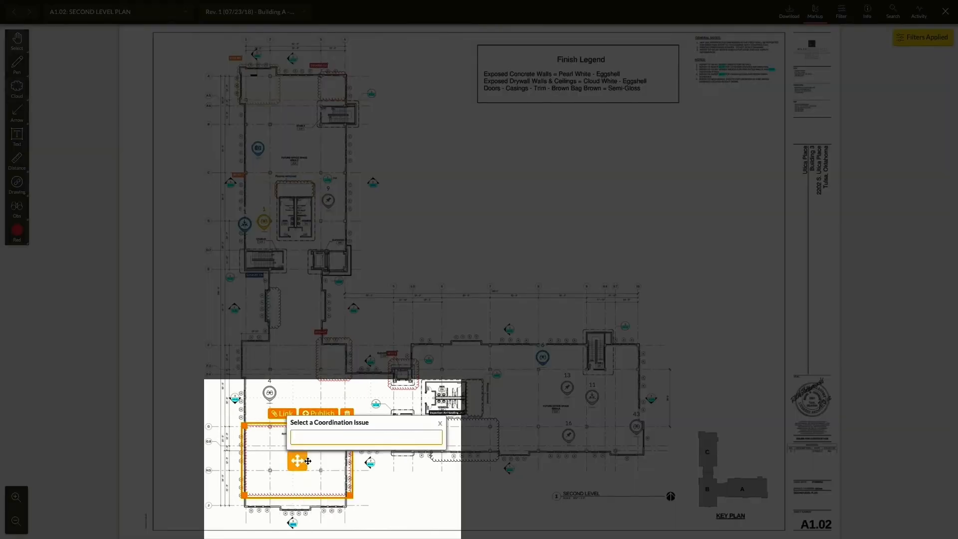
Create coordination issue CI #14 'Additional partitions needed' from the drawing A1.02 markup
left_click(440, 424)
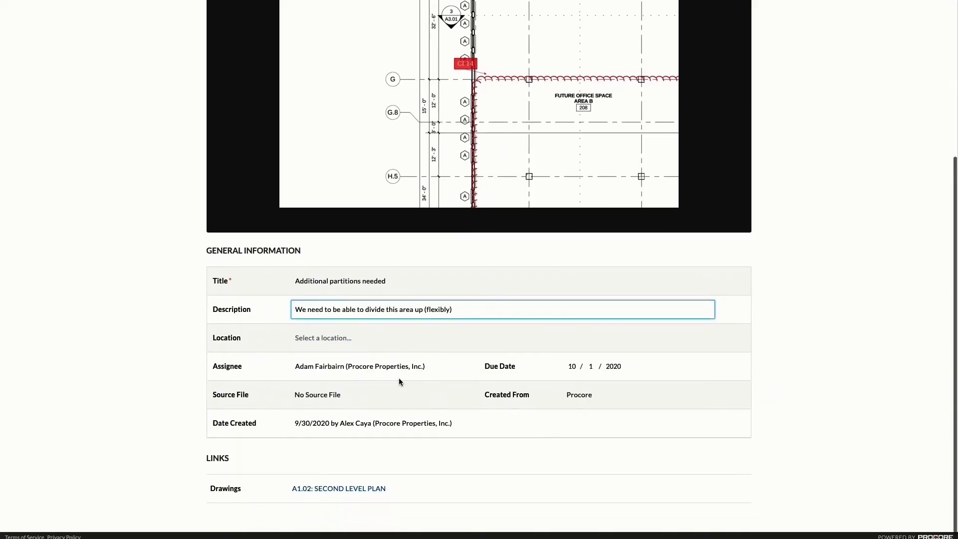
left_click(604, 366)
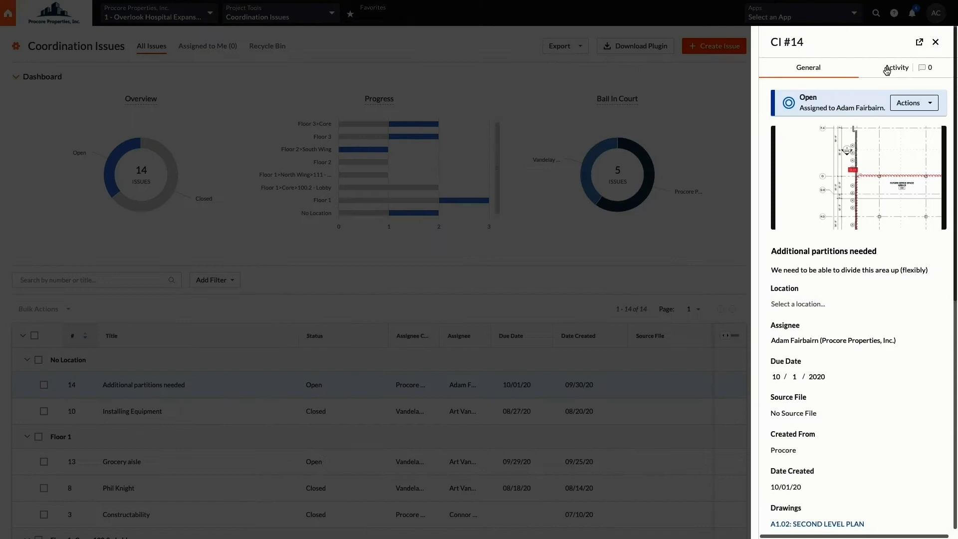
left_click(896, 68)
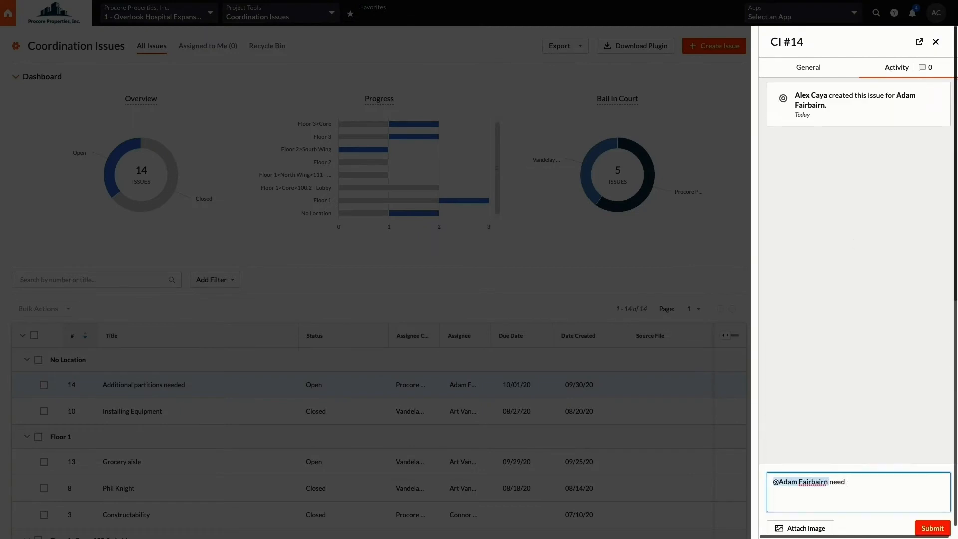
type("a resolution on this asap...do you have any update")
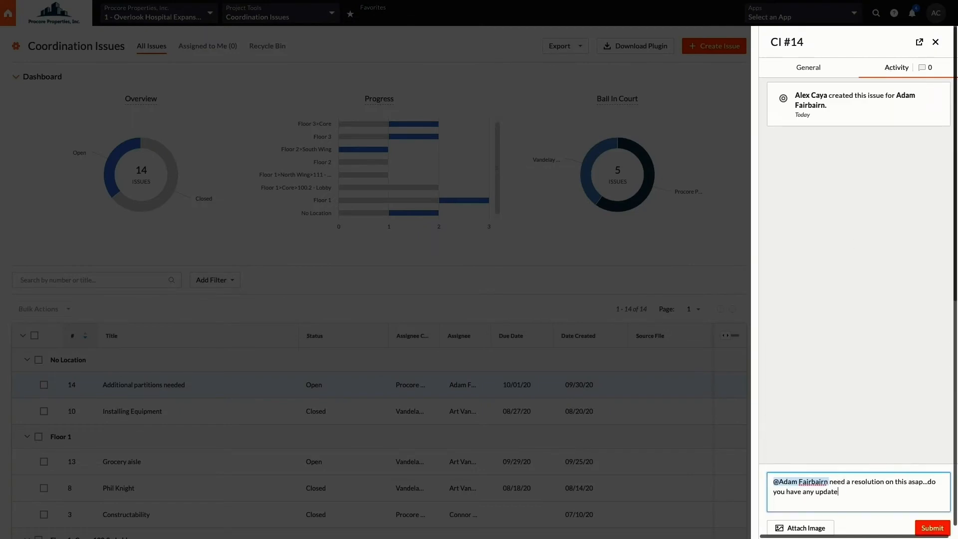
left_click(931, 528)
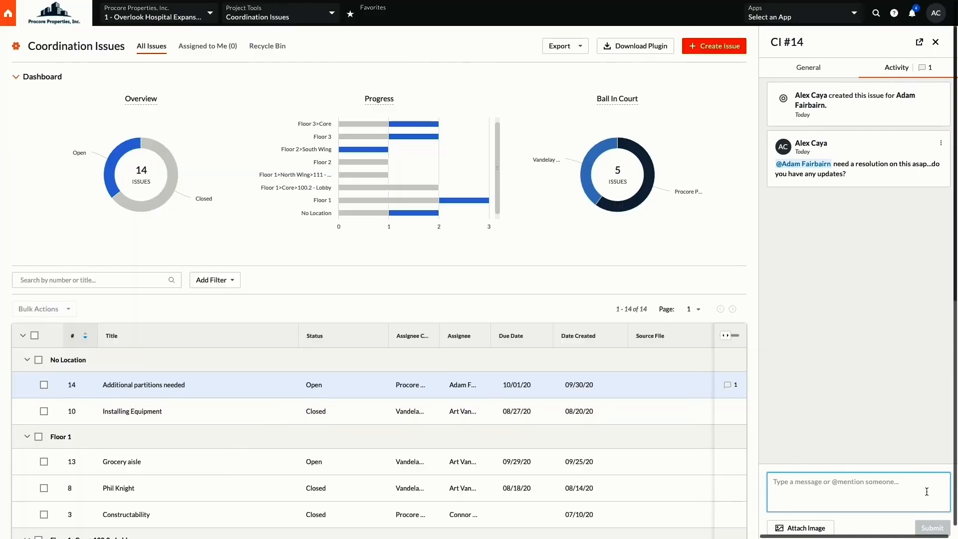